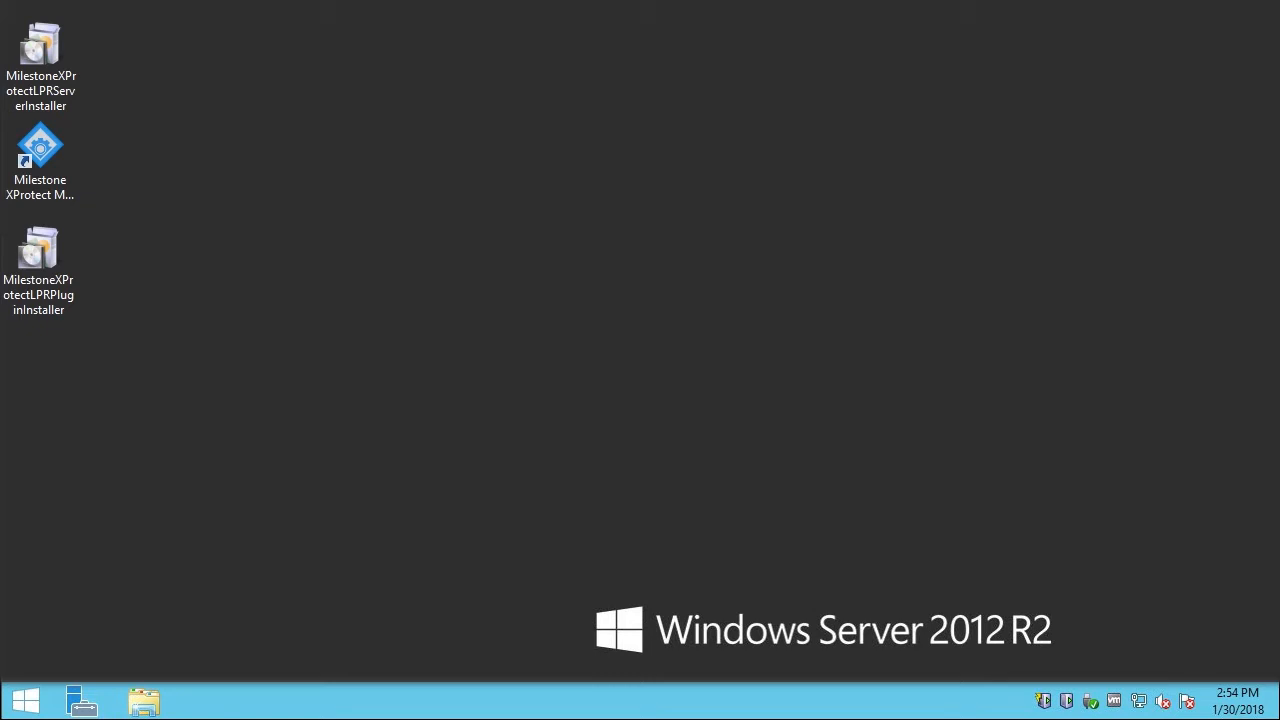
{"action": "mouse_move", "coordinate": [928, 483]}
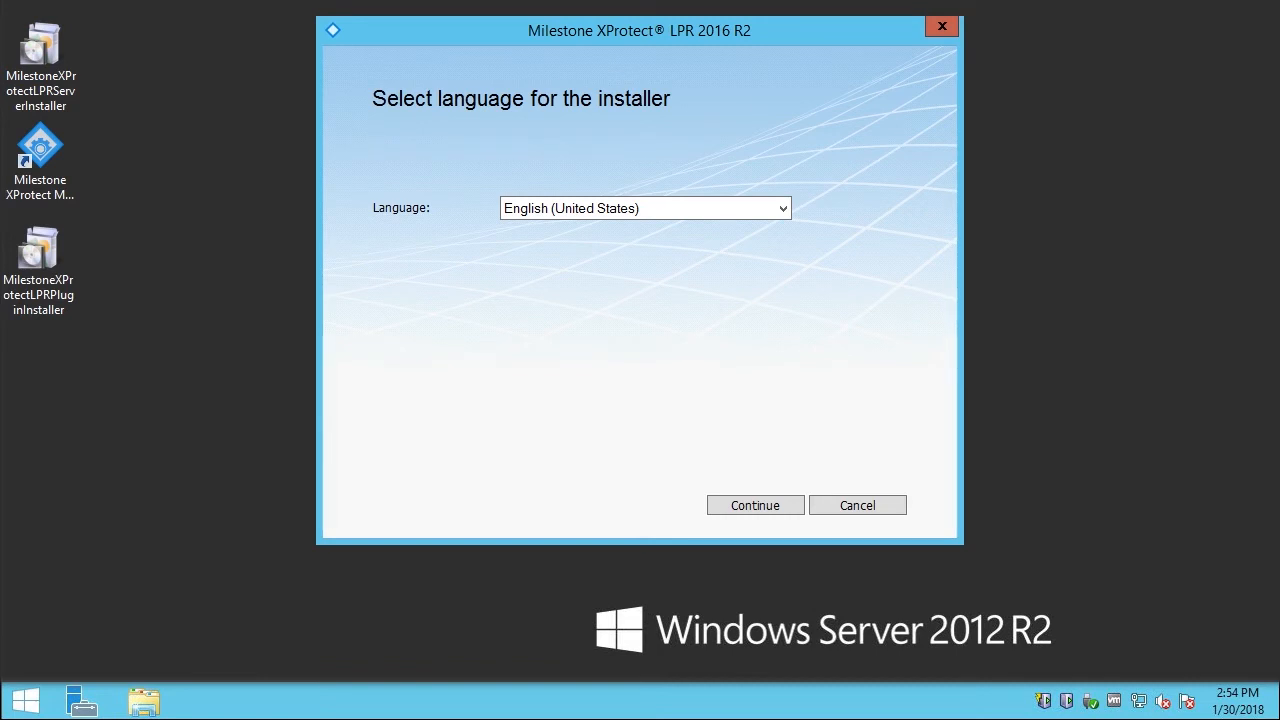
Step: Keep English (United States) as the installer language and continue
{"action": "left_click", "coordinate": [754, 504]}
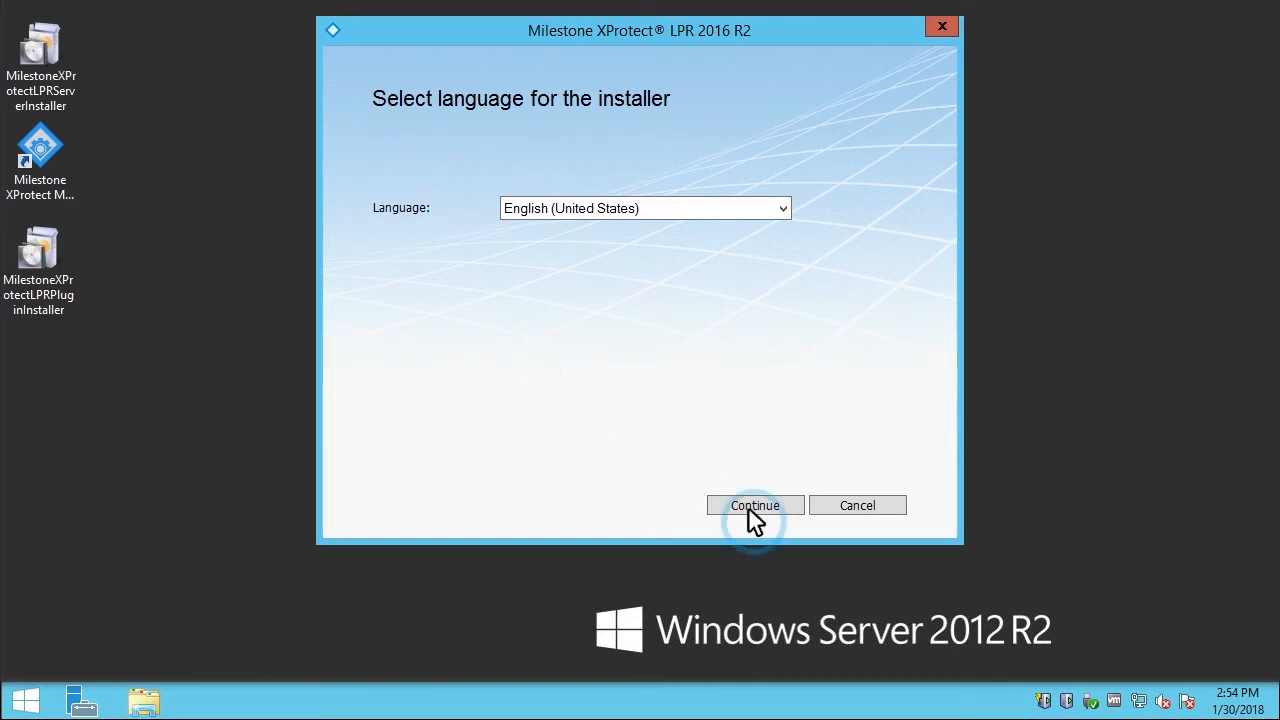
Step: Accept the Milestone license agreement terms and advance to the surveillance server page
{"action": "left_click", "coordinate": [754, 505]}
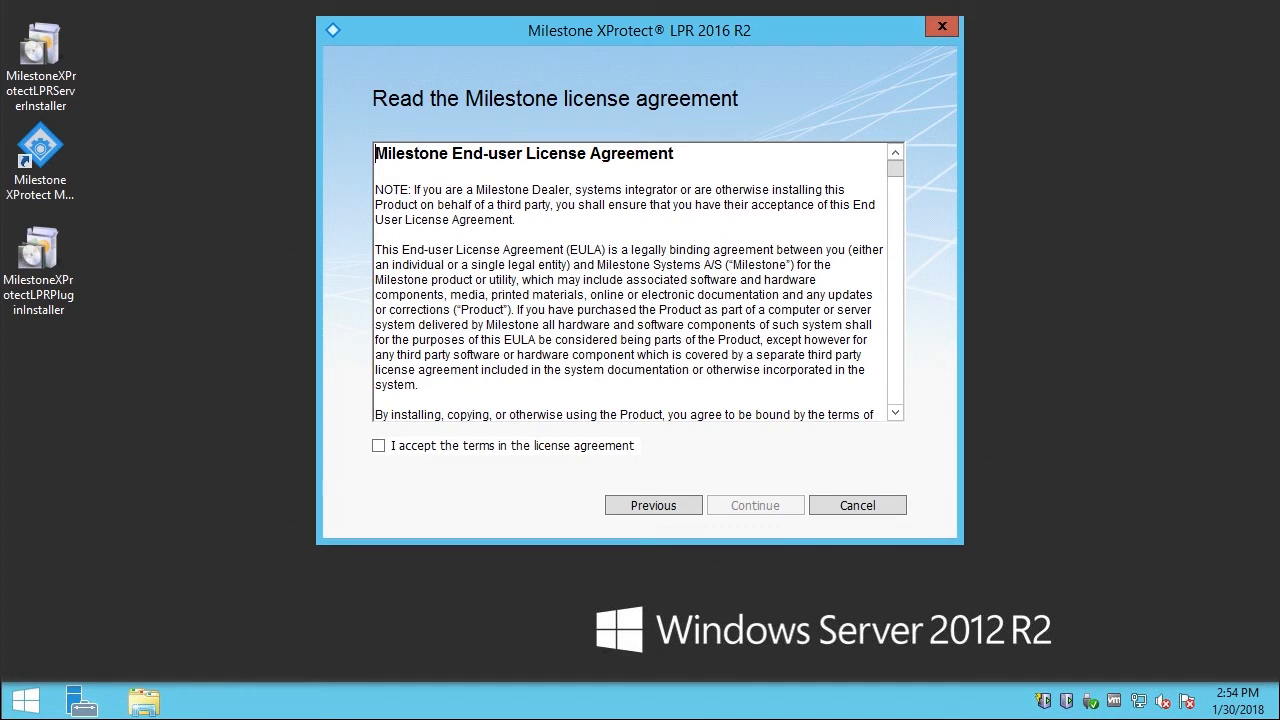
{"action": "mouse_move", "coordinate": [745, 507]}
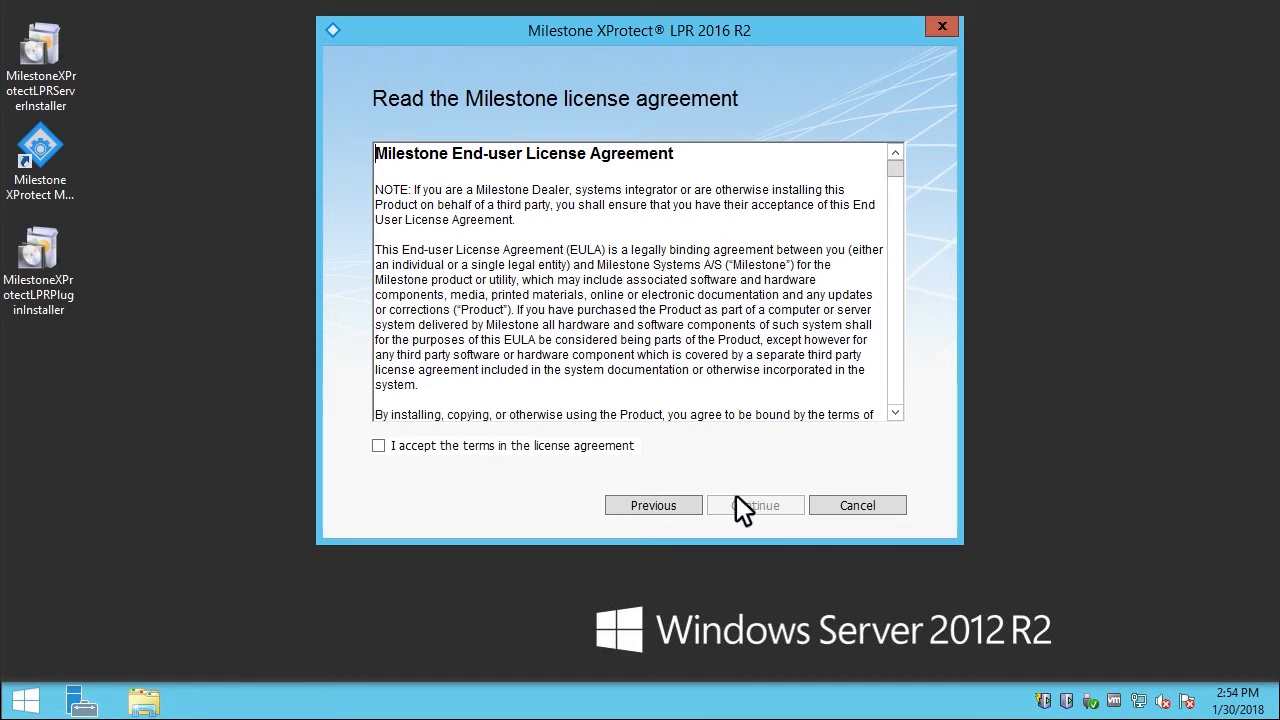
{"action": "left_click", "coordinate": [378, 445]}
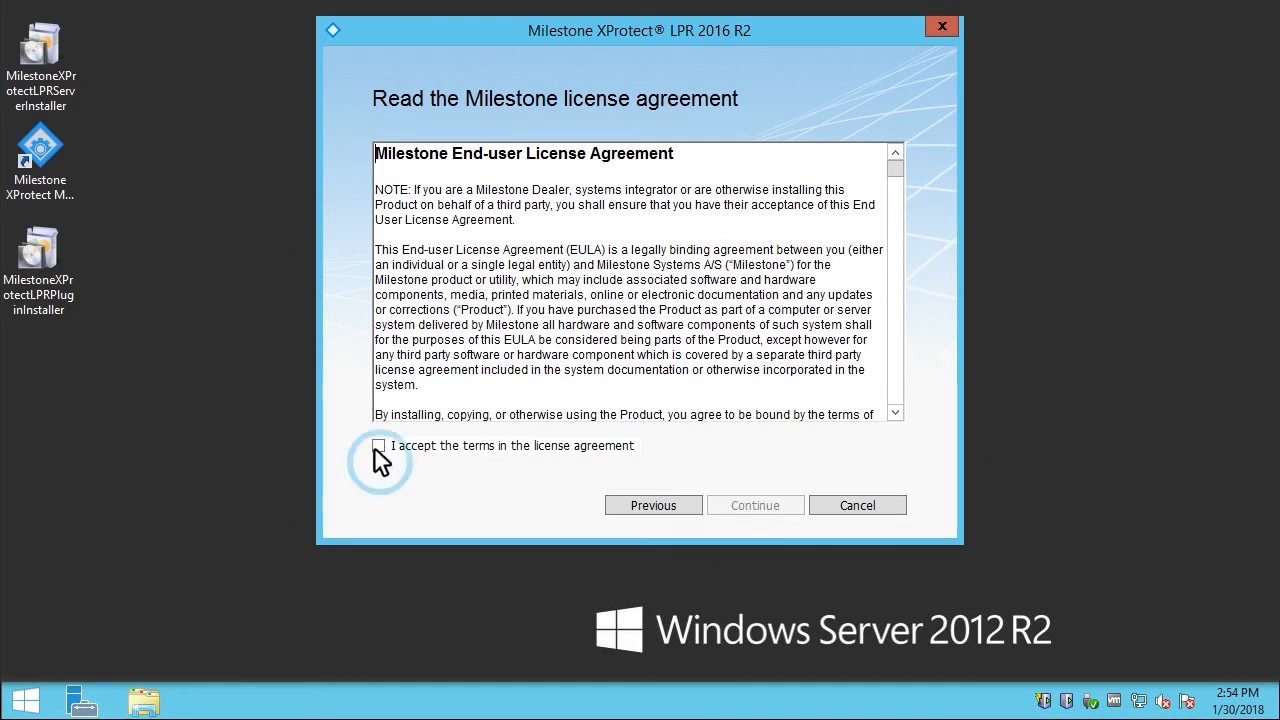
{"action": "left_click", "coordinate": [379, 445]}
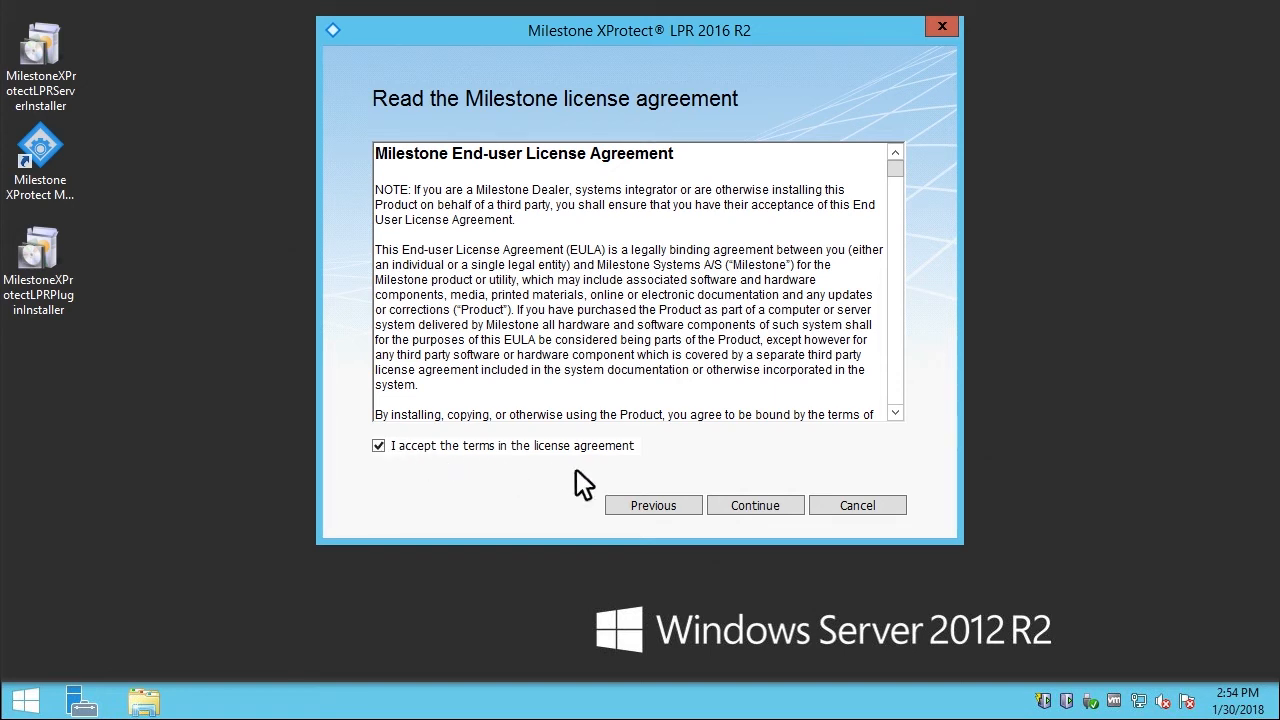
{"action": "left_click", "coordinate": [754, 505]}
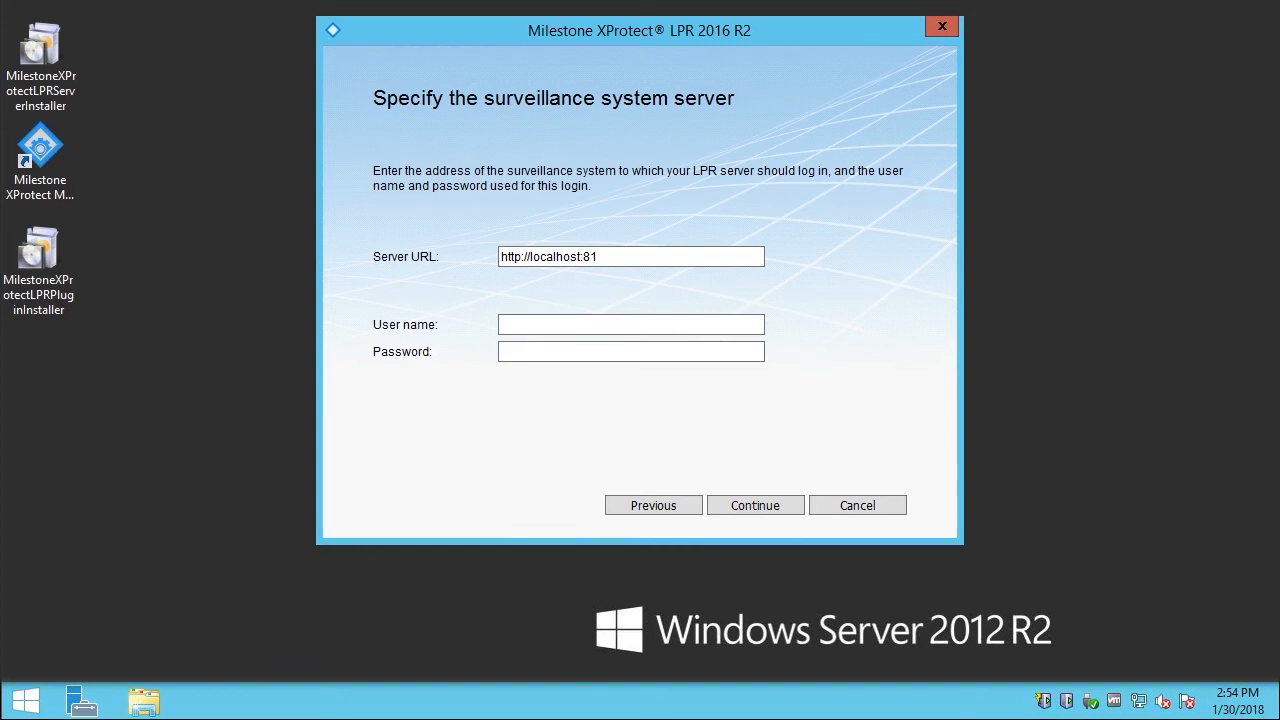
Step: Log in as .\Administrator, then install into C:\Program Files (x86)\Milestone
{"action": "type", "text": ".\\Administrator"}
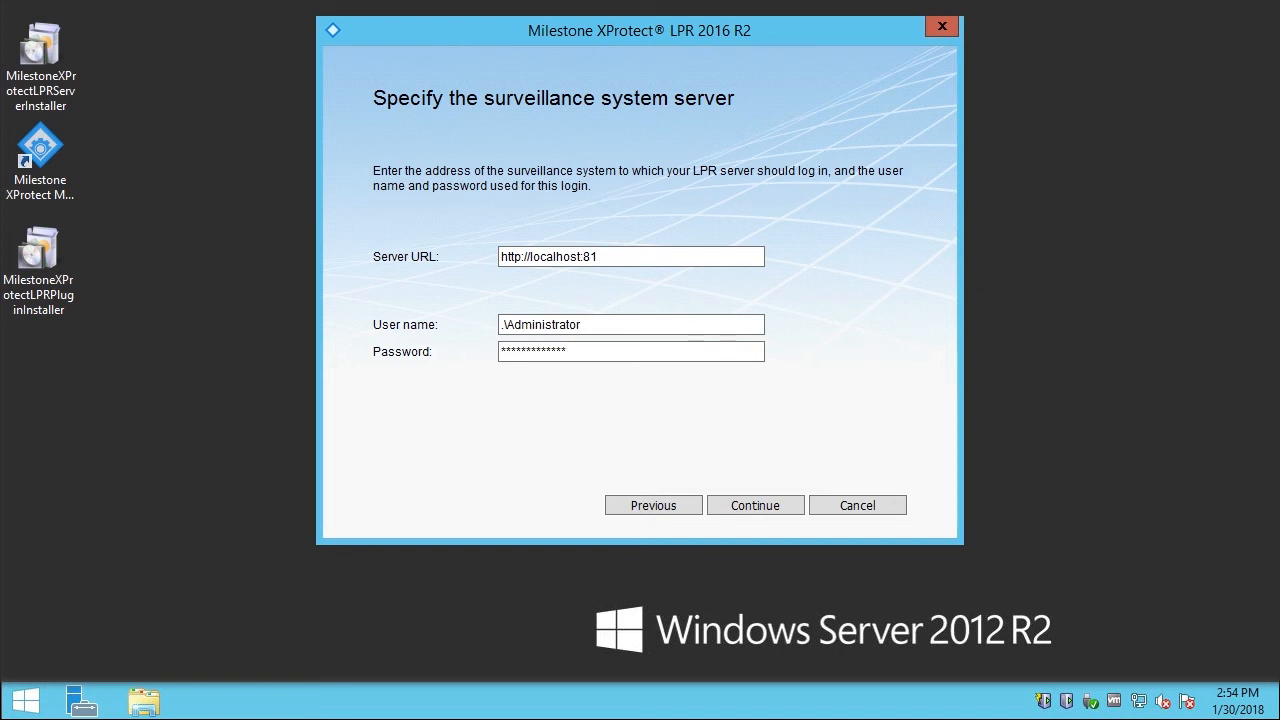
{"action": "mouse_move", "coordinate": [568, 345]}
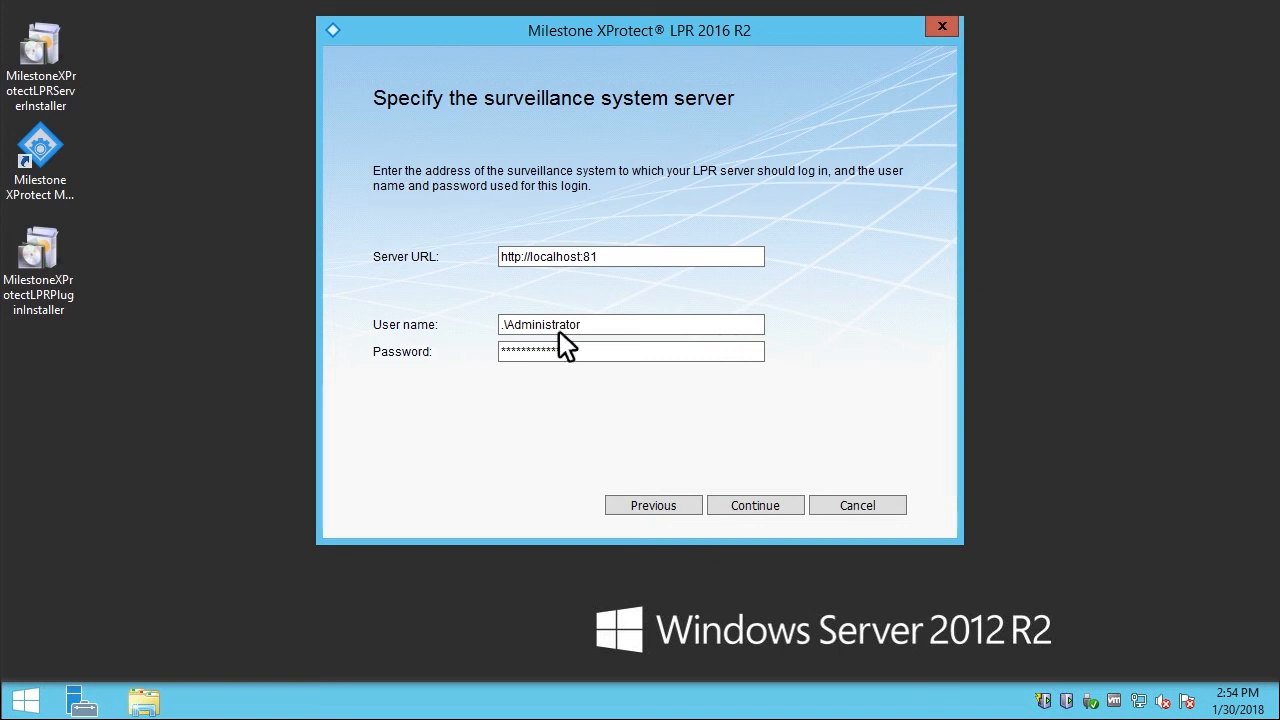
{"action": "left_click", "coordinate": [755, 505]}
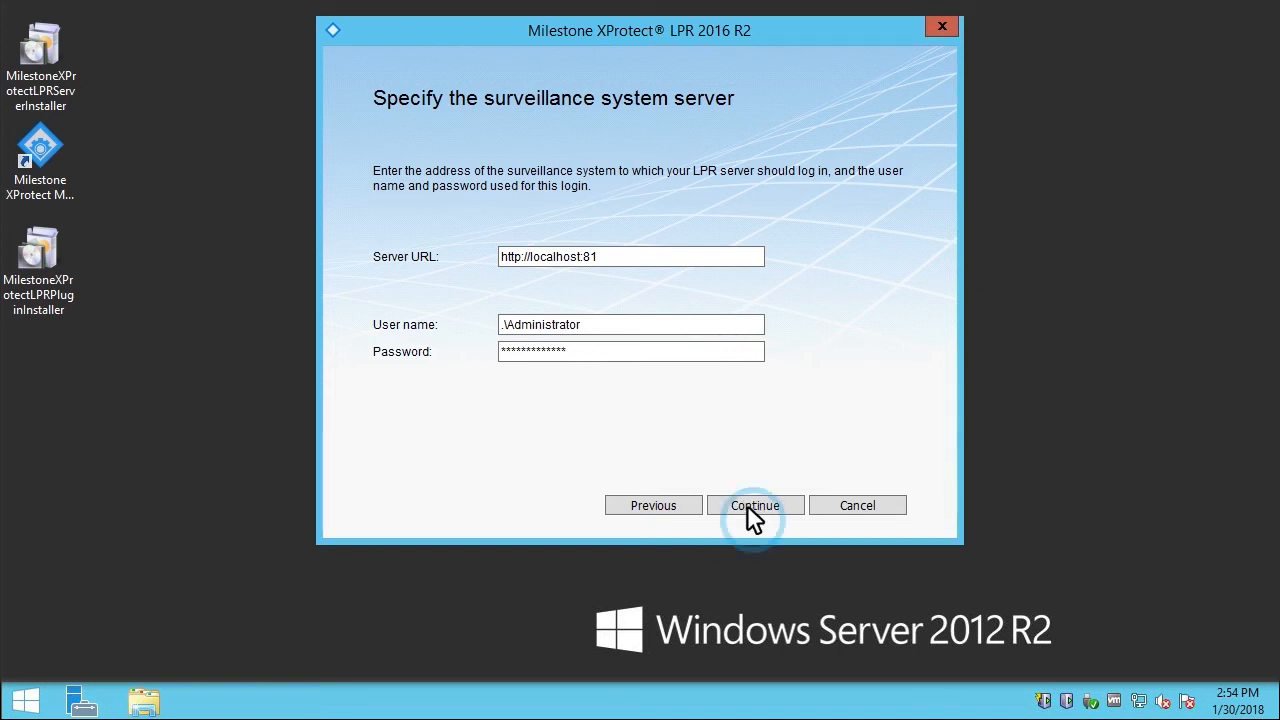
{"action": "left_click", "coordinate": [754, 505]}
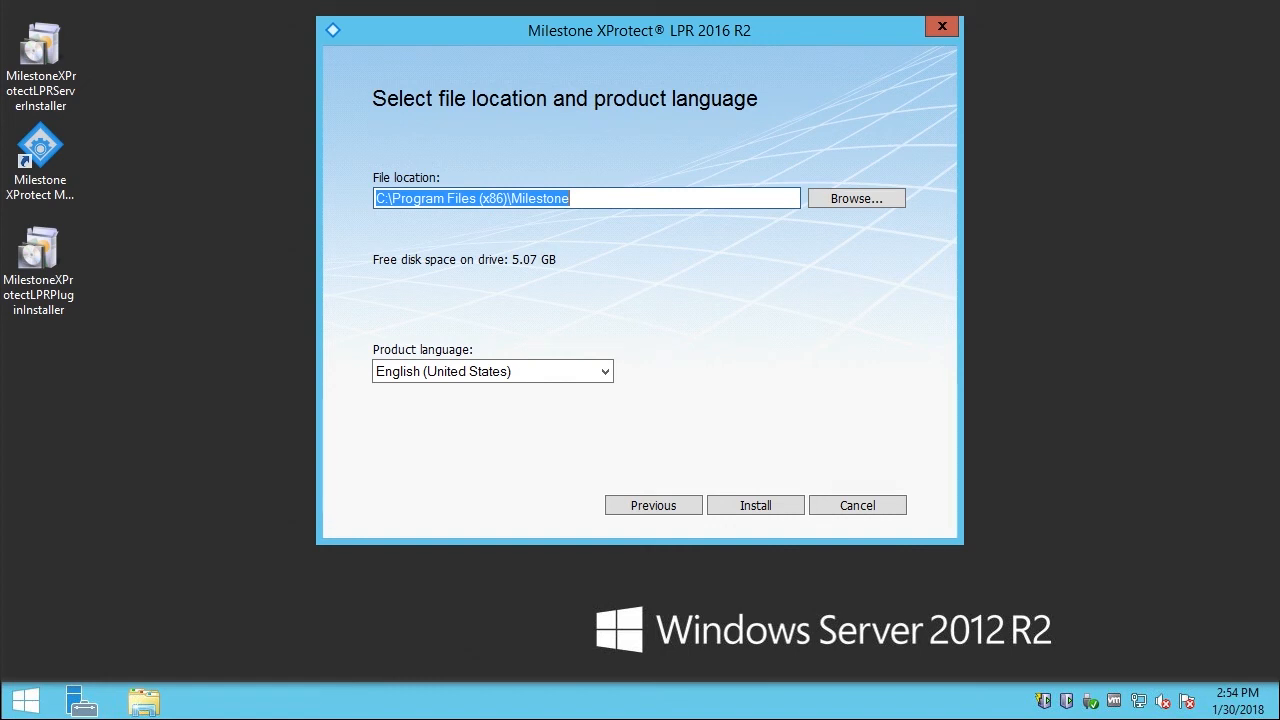
{"action": "mouse_move", "coordinate": [748, 477]}
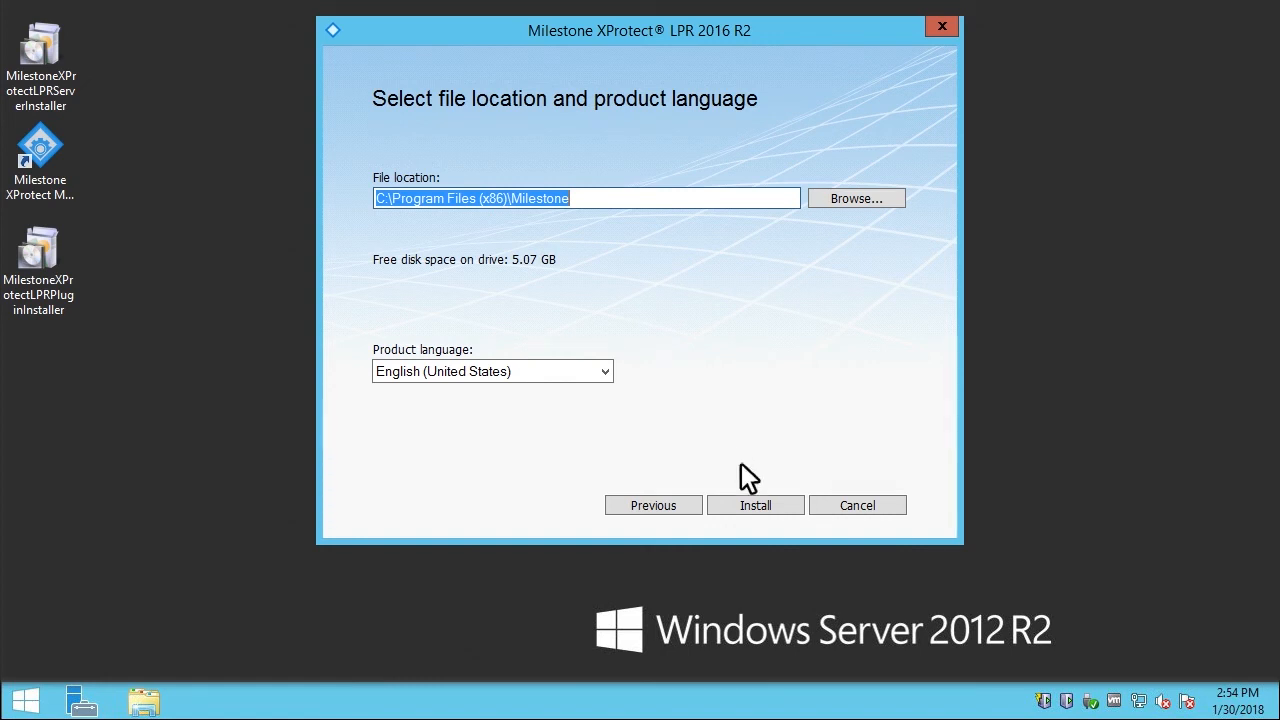
{"action": "left_click", "coordinate": [755, 505]}
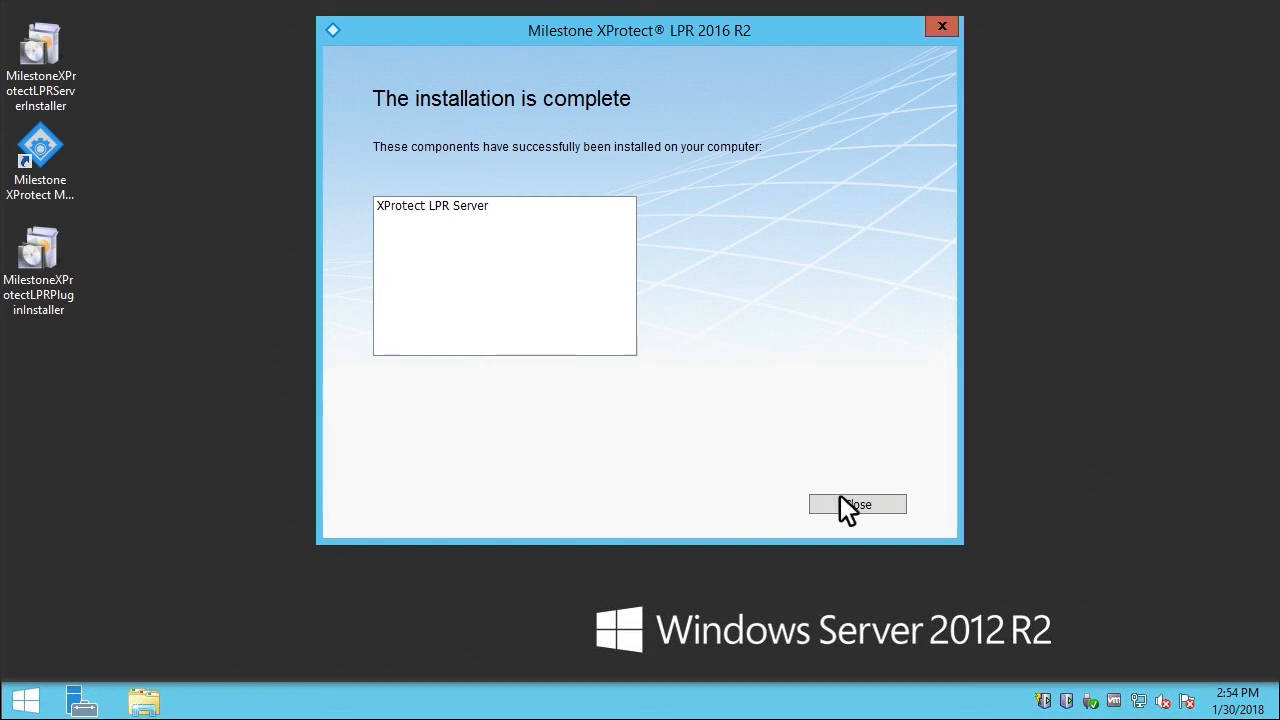
Step: Close the installer once 'The installation is complete' is shown
{"action": "left_click", "coordinate": [857, 504]}
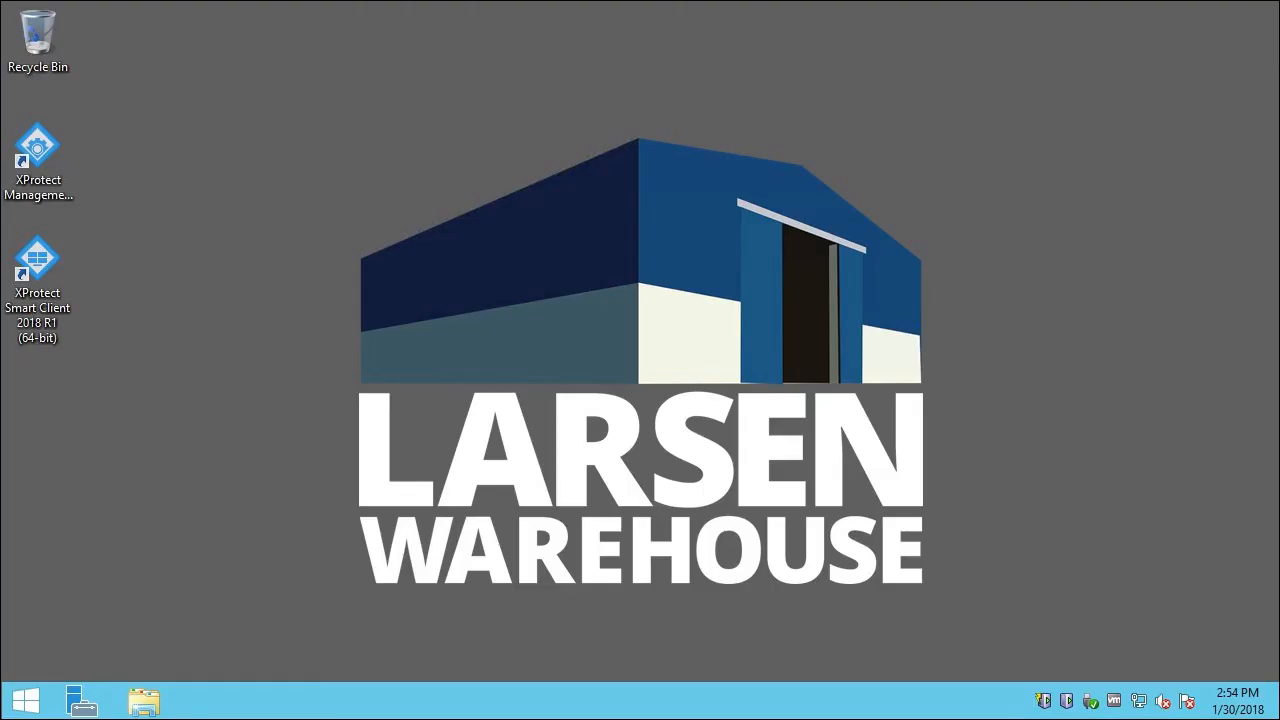